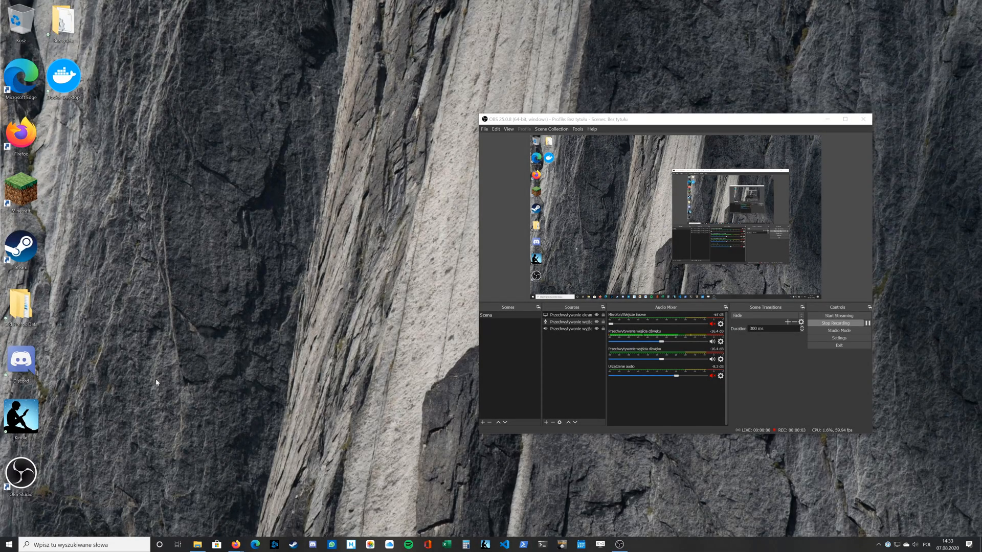
mouse_move(197, 339)
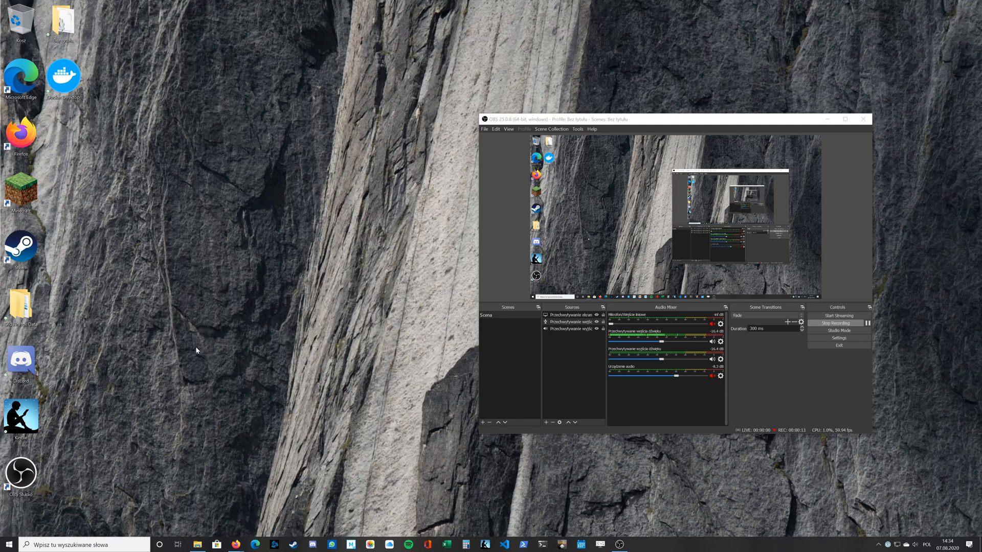
mouse_move(168, 344)
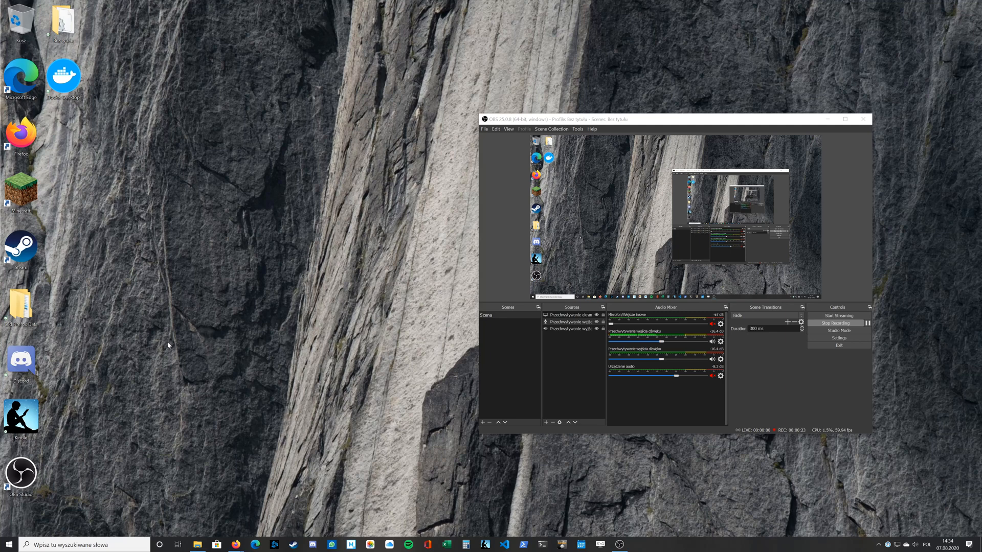
mouse_move(163, 398)
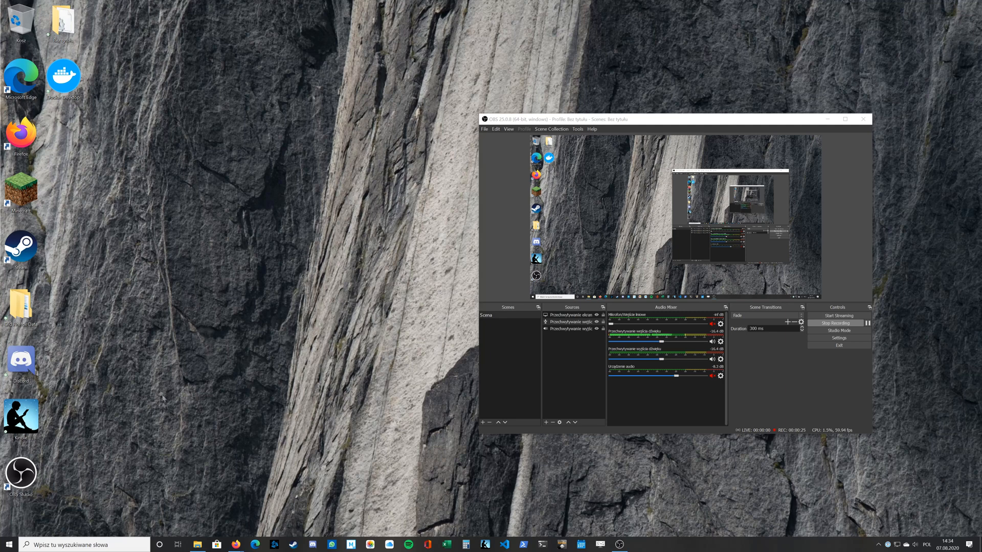
mouse_move(130, 460)
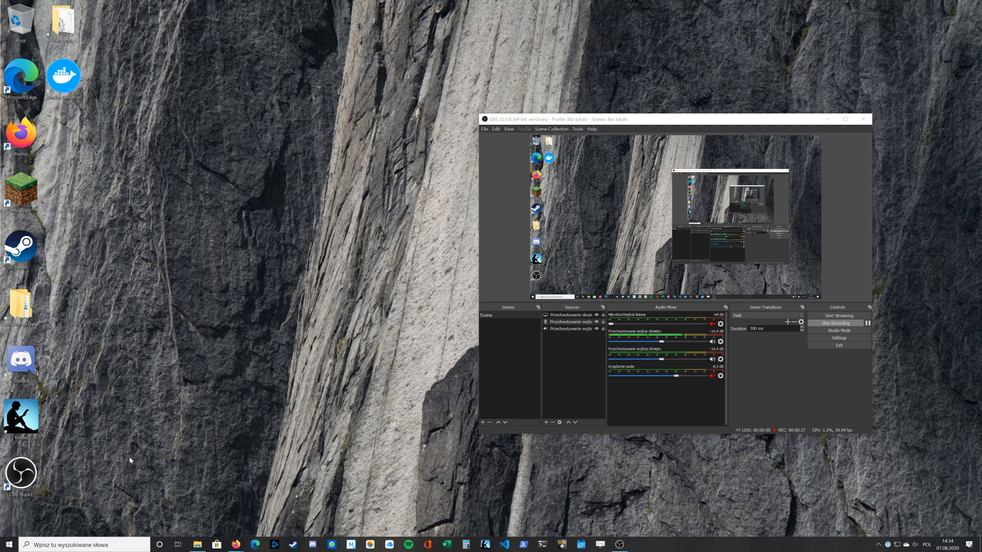
mouse_move(92, 474)
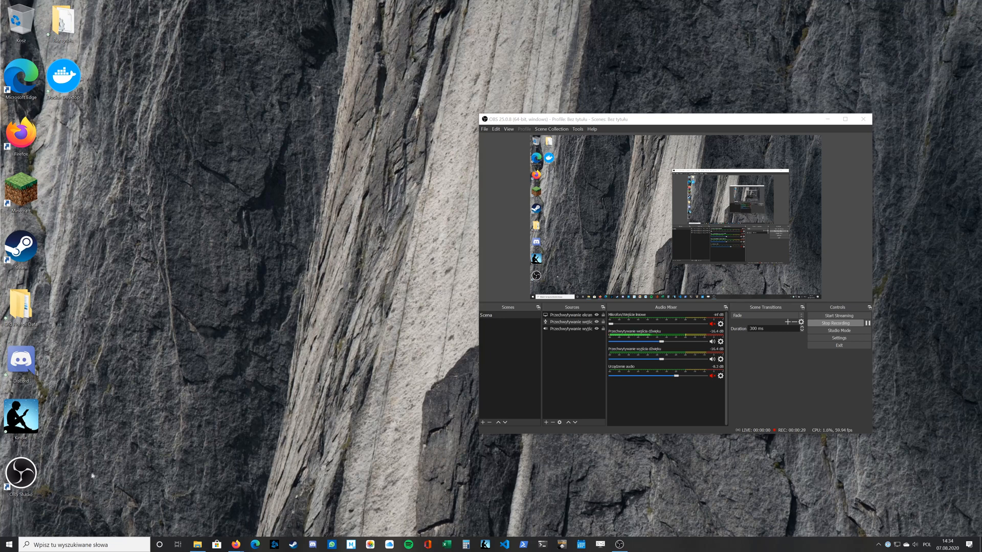
mouse_move(116, 442)
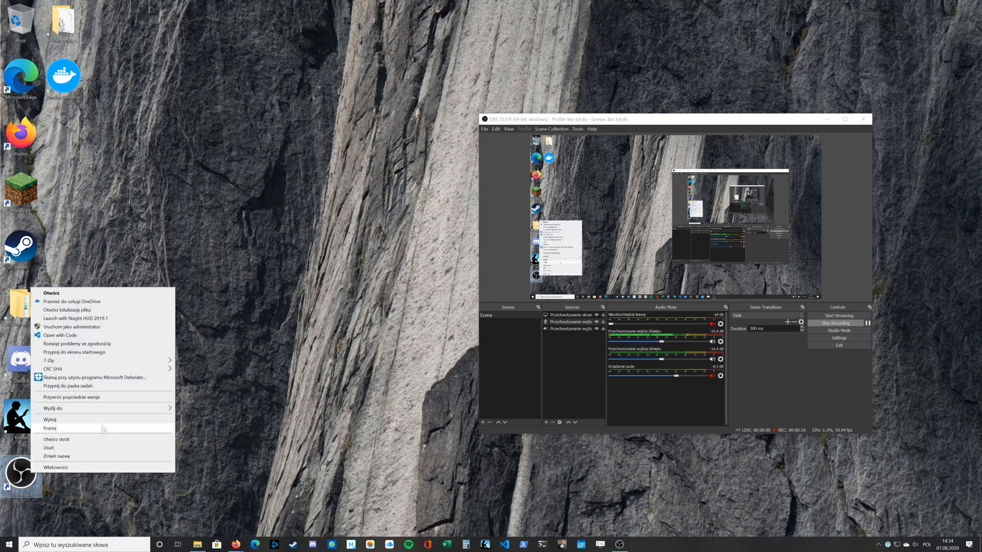
mouse_move(113, 330)
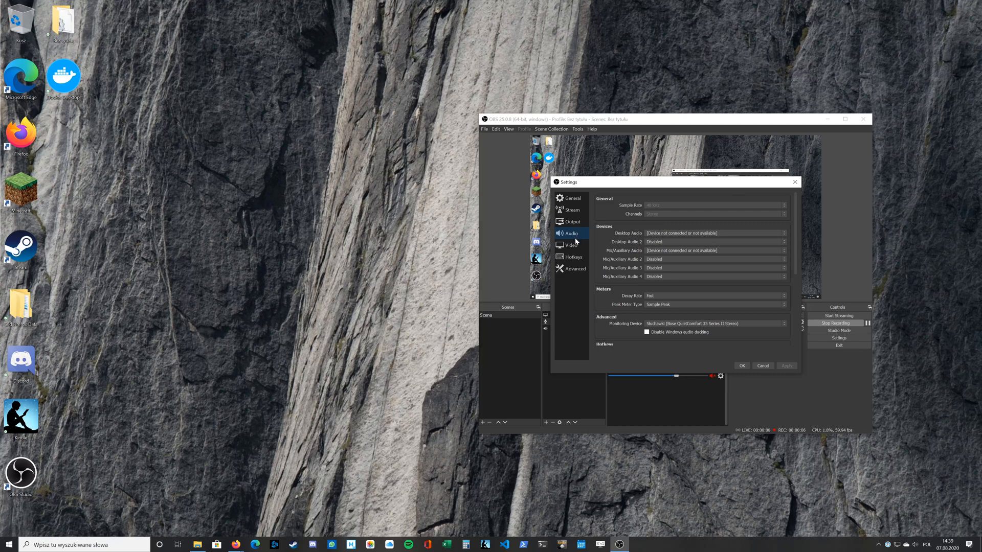
mouse_move(659, 210)
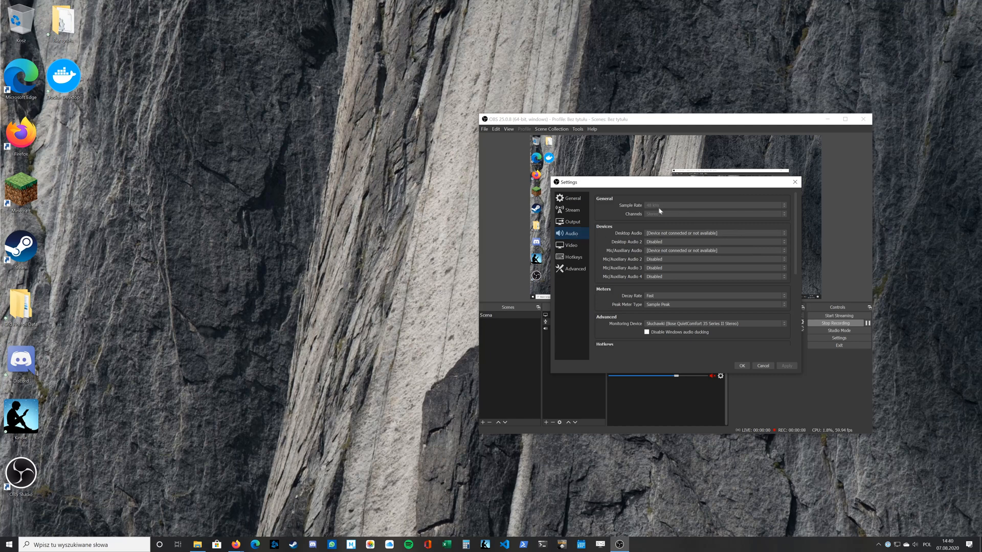
mouse_move(663, 209)
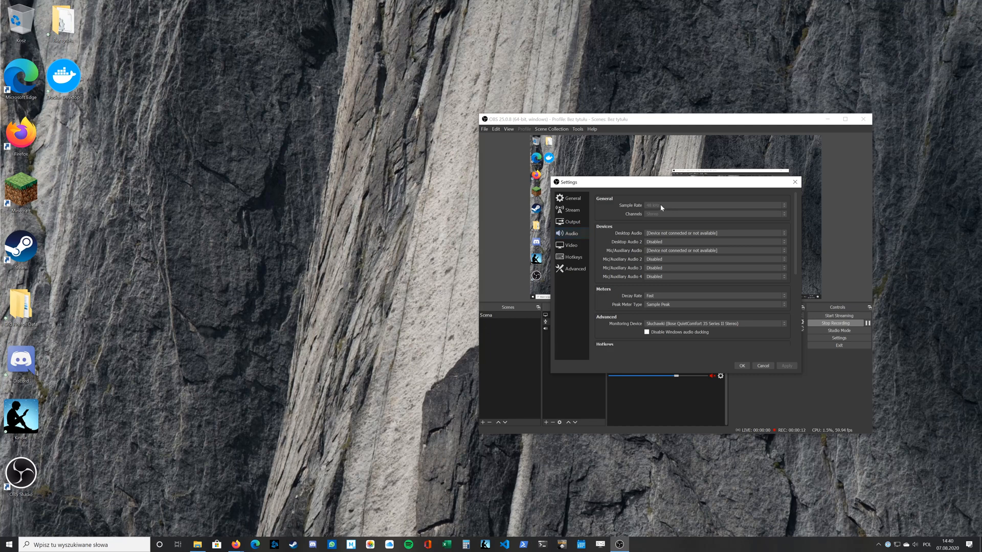
Step: Go to the Audio section of the OBS settings dialog
left_click(571, 222)
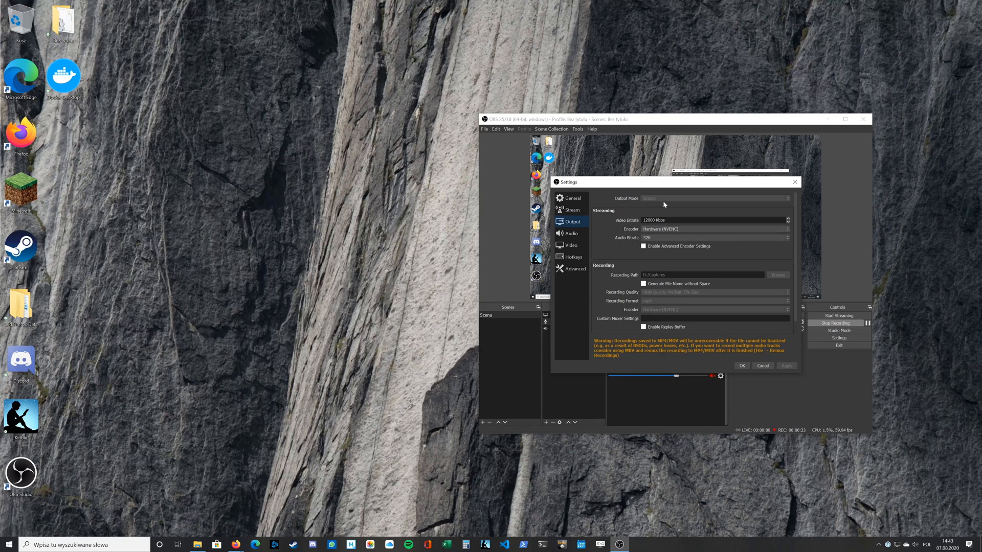
mouse_move(630, 299)
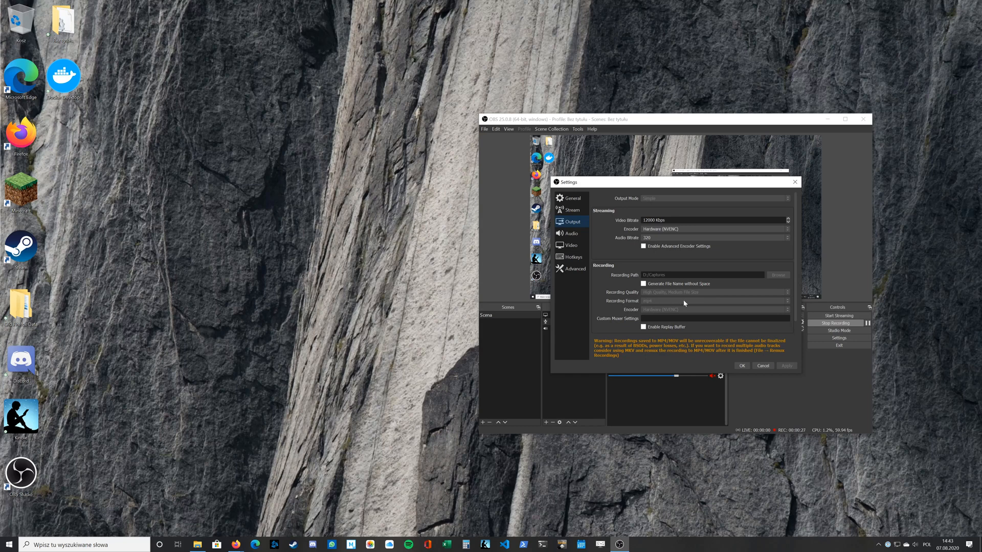
mouse_move(707, 294)
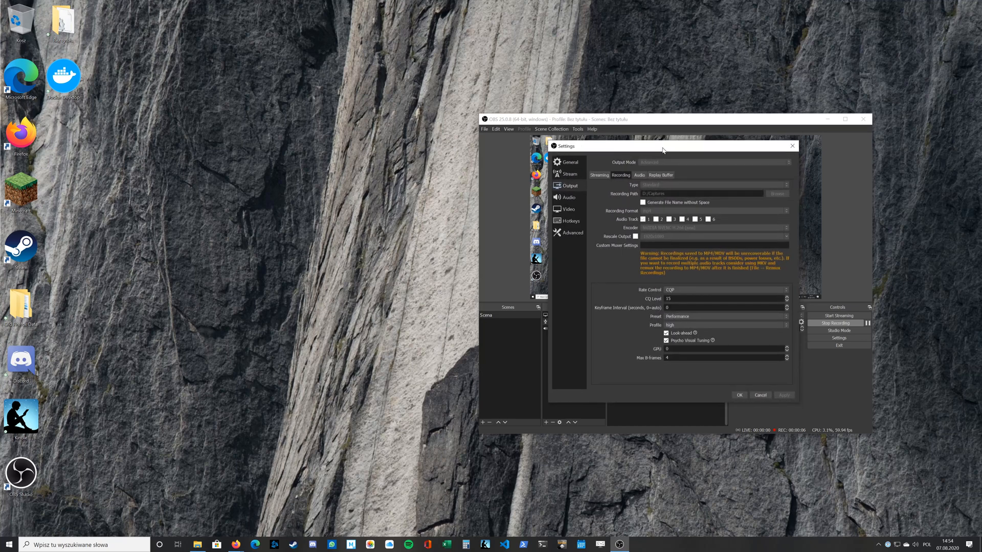
mouse_move(631, 168)
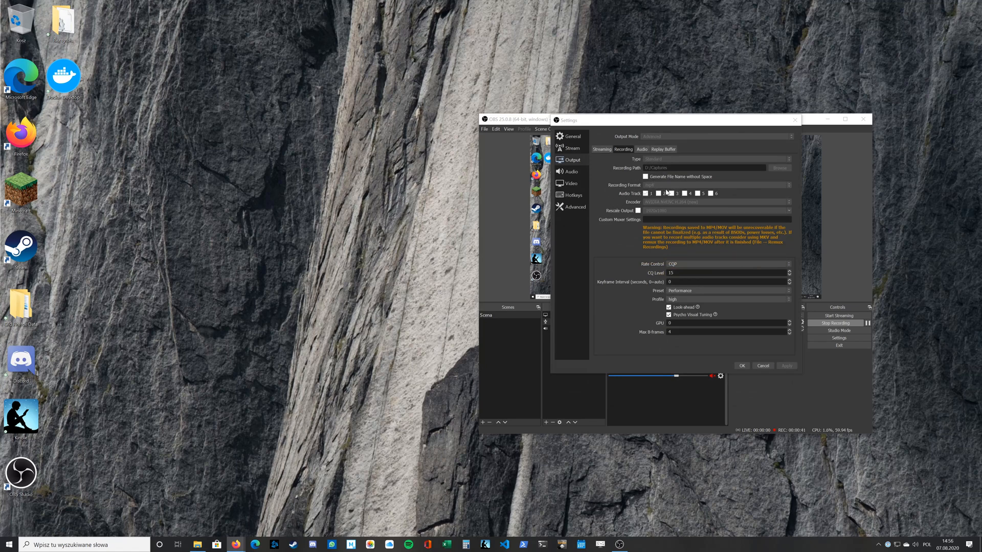
mouse_move(636, 206)
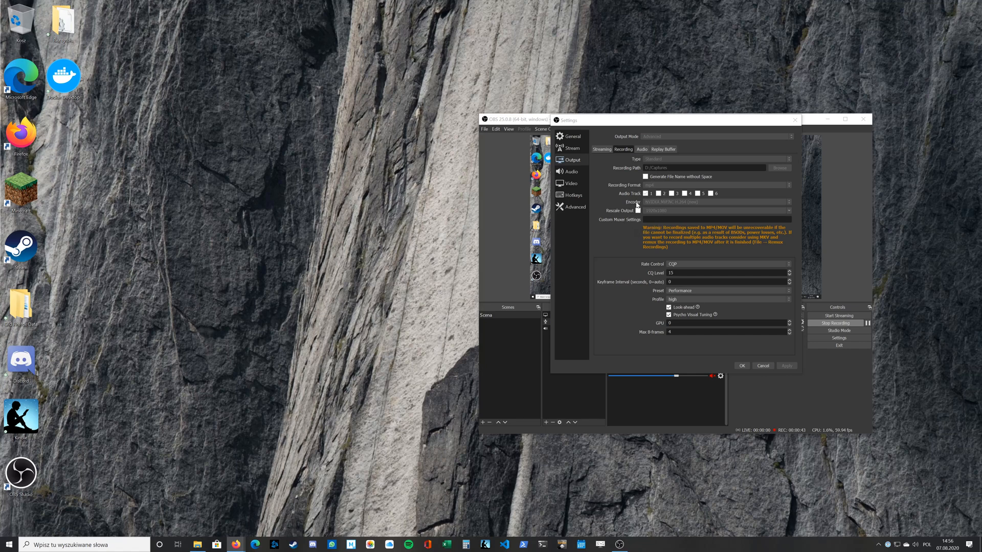
mouse_move(653, 208)
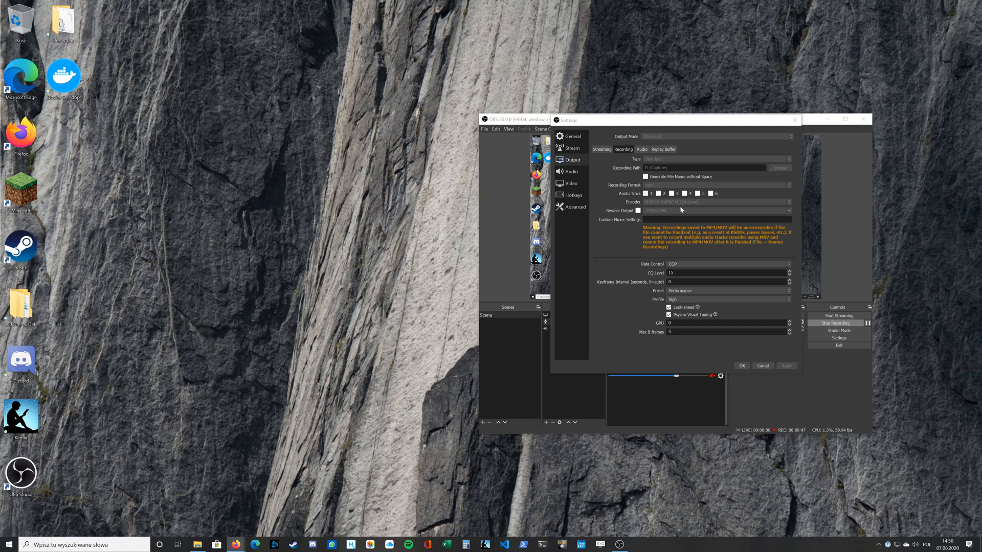
mouse_move(683, 222)
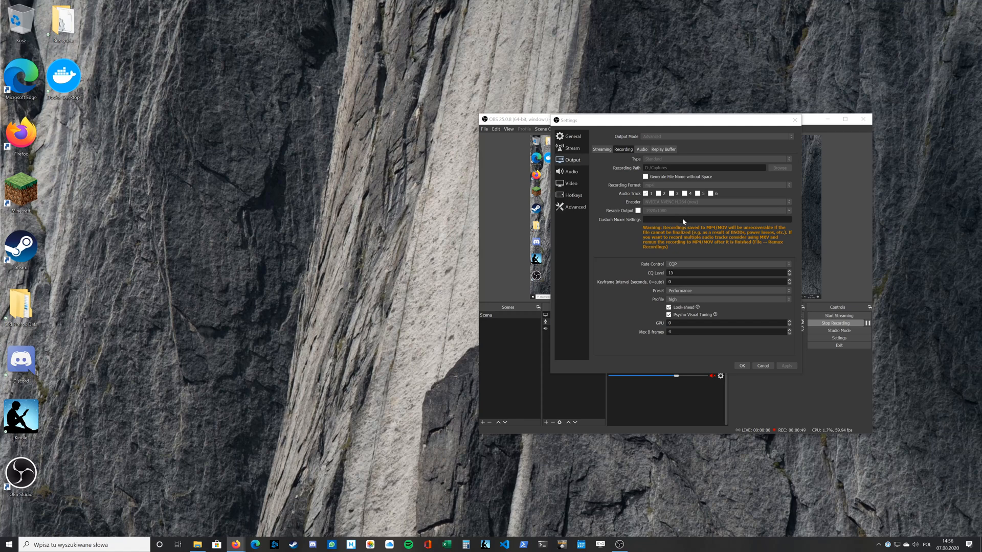
mouse_move(638, 314)
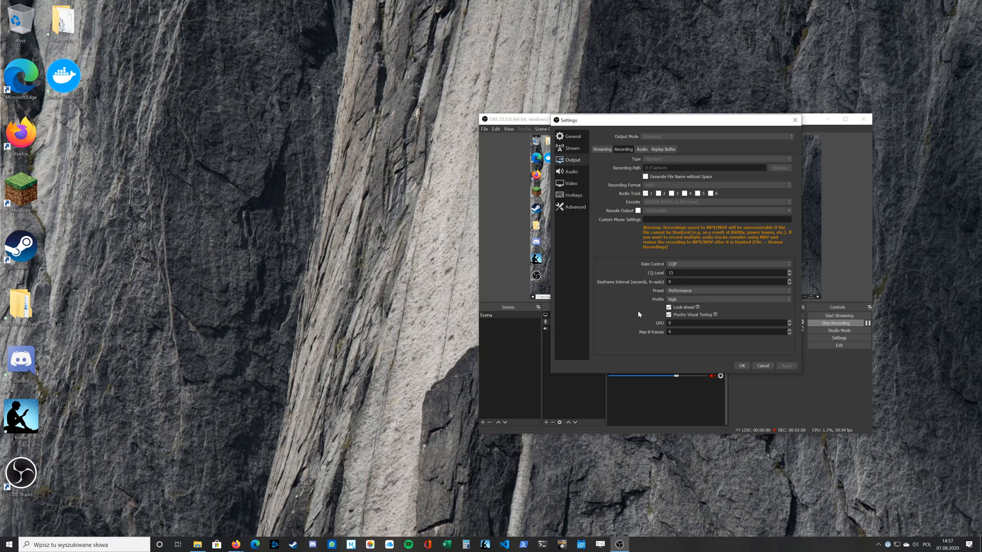
mouse_move(672, 356)
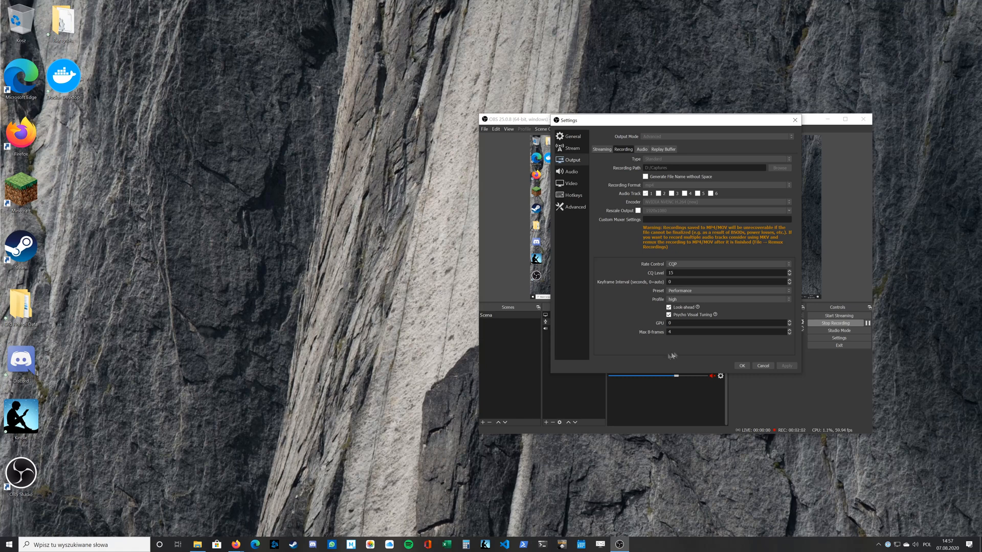
mouse_move(731, 298)
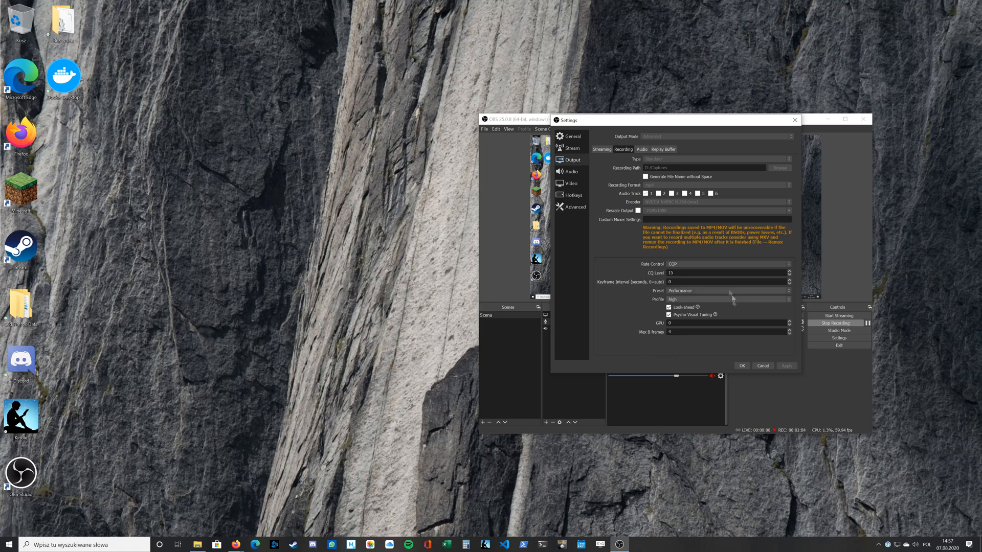
mouse_move(692, 344)
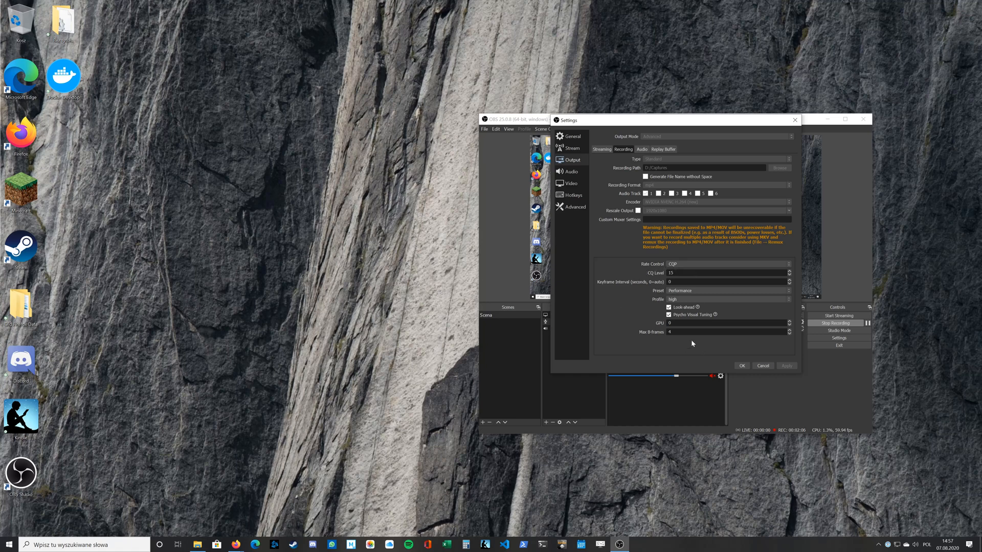
mouse_move(692, 345)
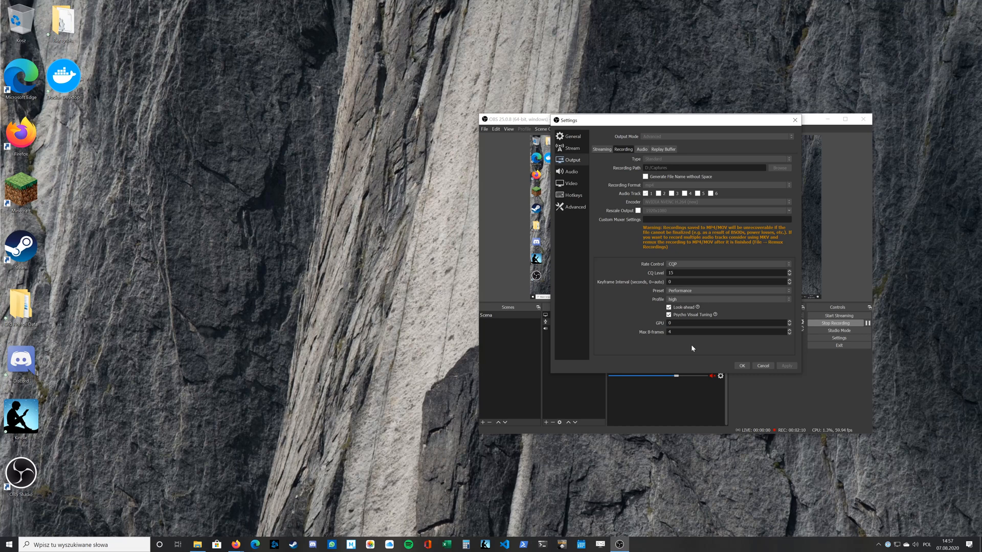
Step: Bring up the audio filters of the microphone input
left_click(741, 366)
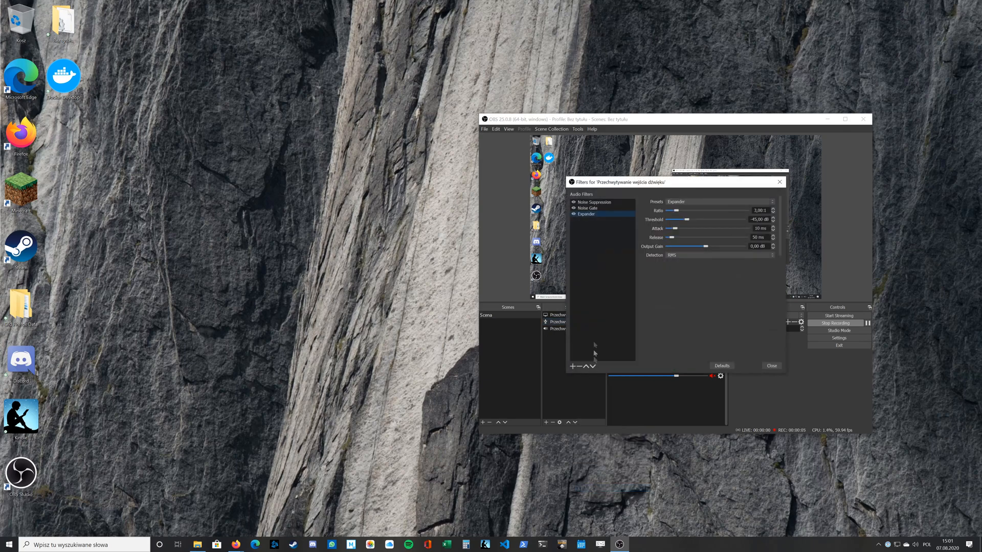
Step: Review the Noise Suppression (-50 dB), Noise Gate and Expander filters, then close the Filters window
left_click(593, 201)
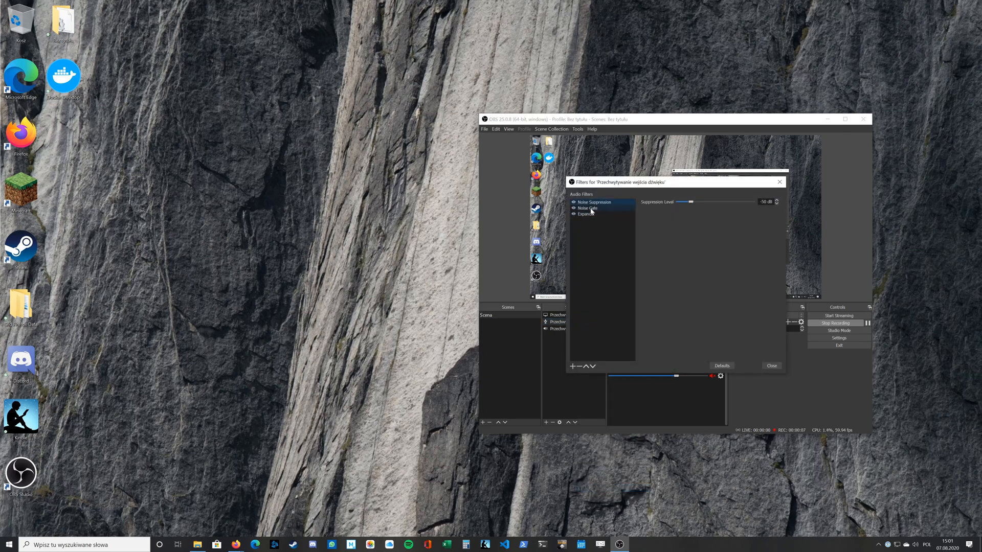
left_click(585, 214)
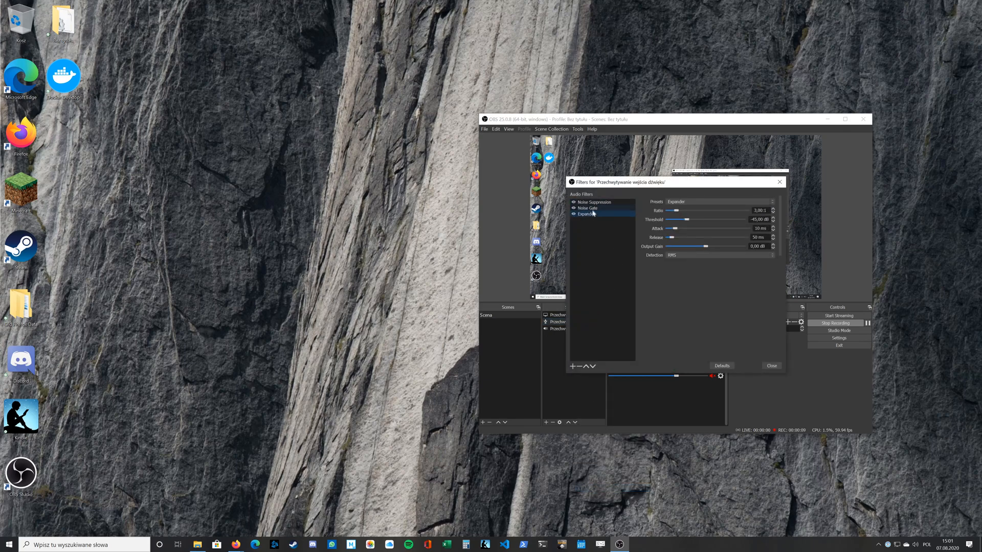
left_click(586, 208)
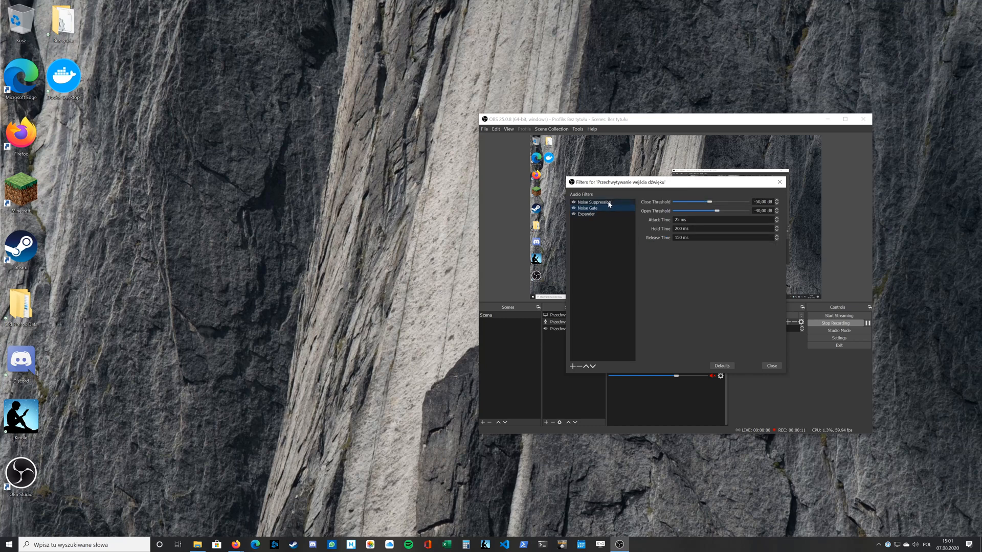
left_click(593, 201)
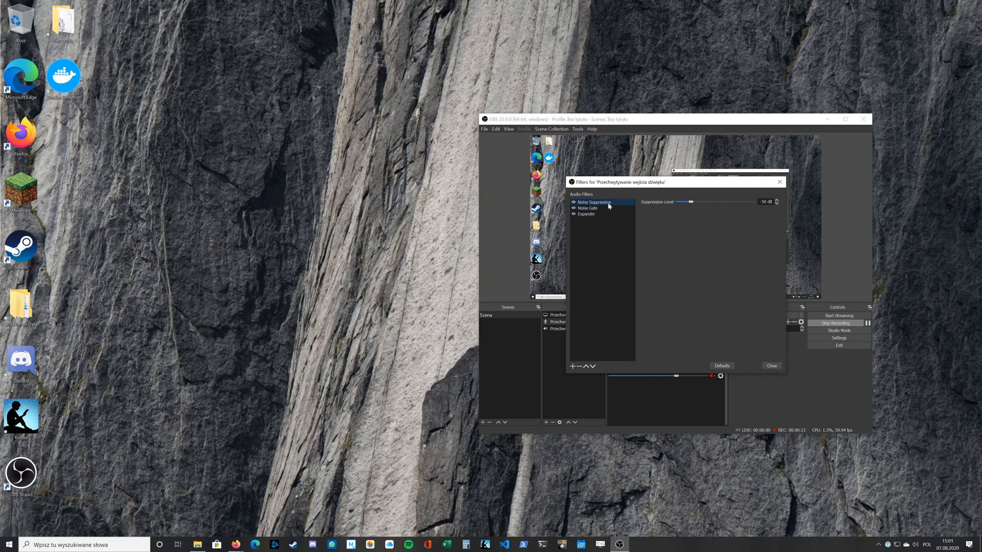
left_click(587, 207)
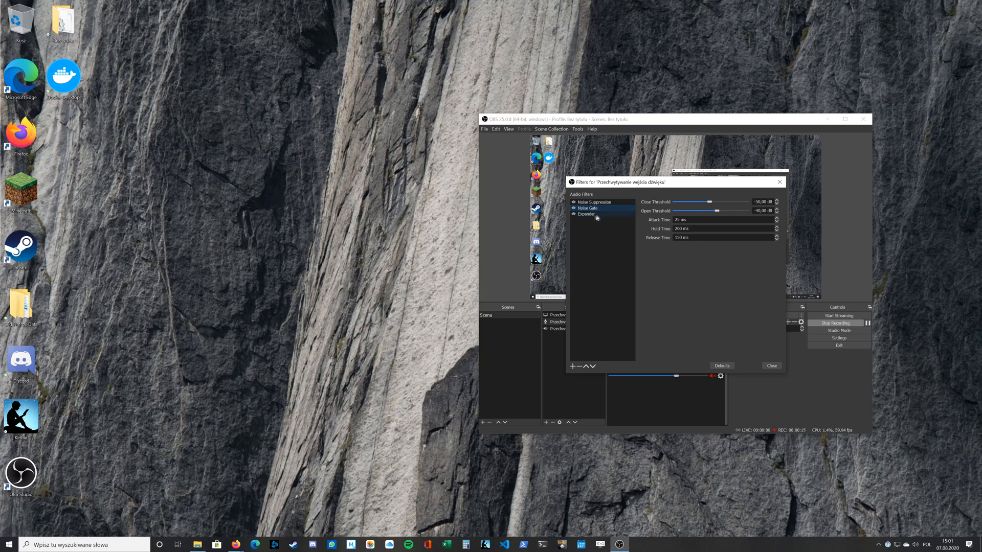
left_click(593, 202)
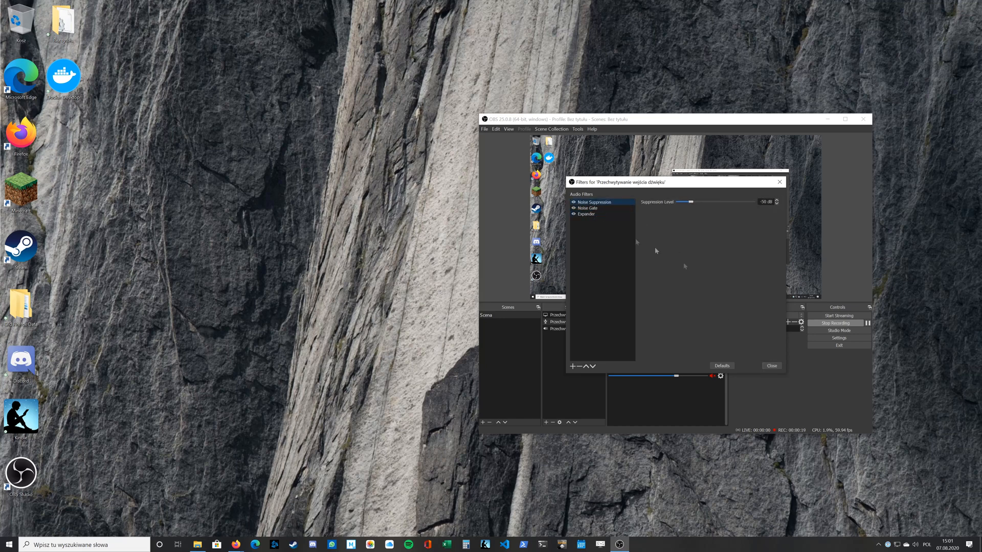
left_click(771, 366)
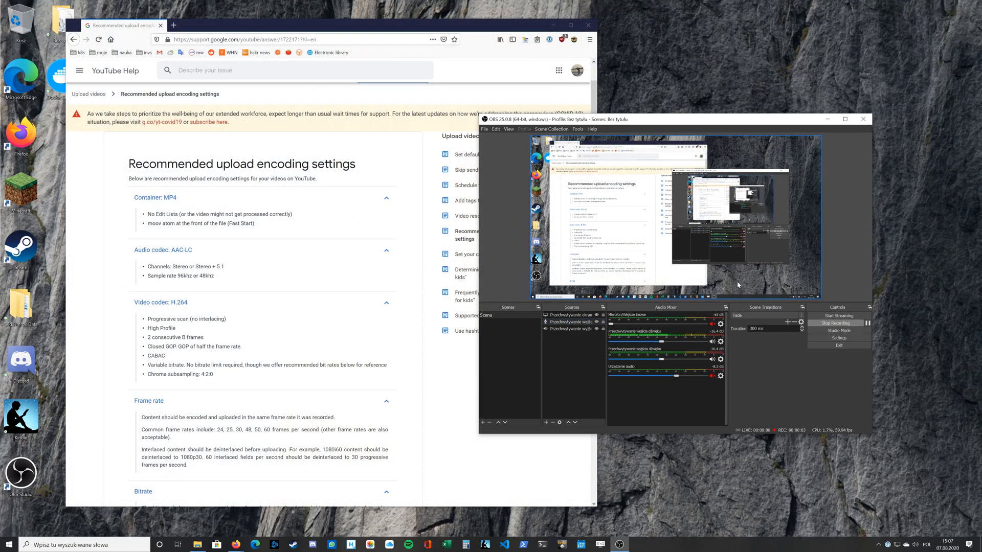
mouse_move(760, 280)
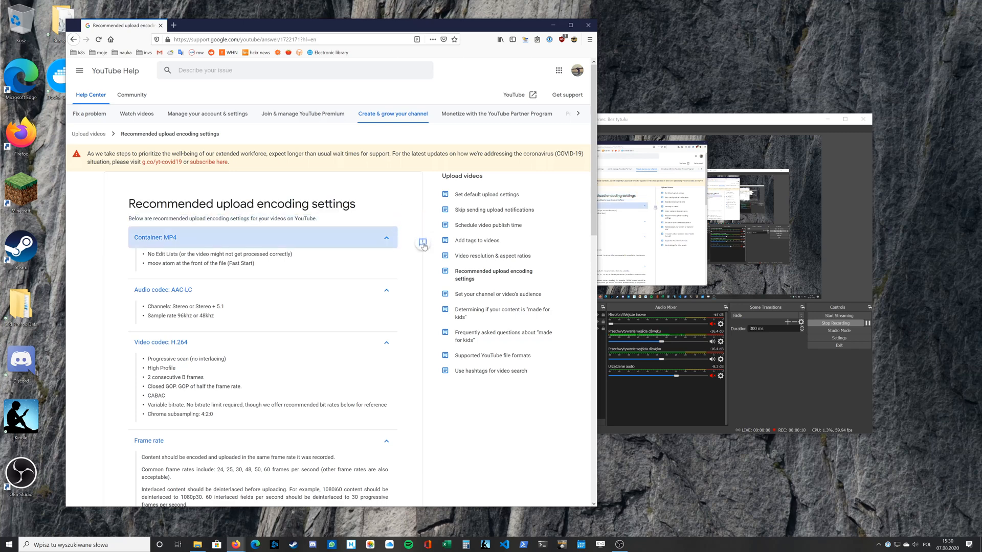
Step: Scroll through the YouTube encoding article's MP4, AAC-LC and H.264 recommendations and back
scroll("down", 3)
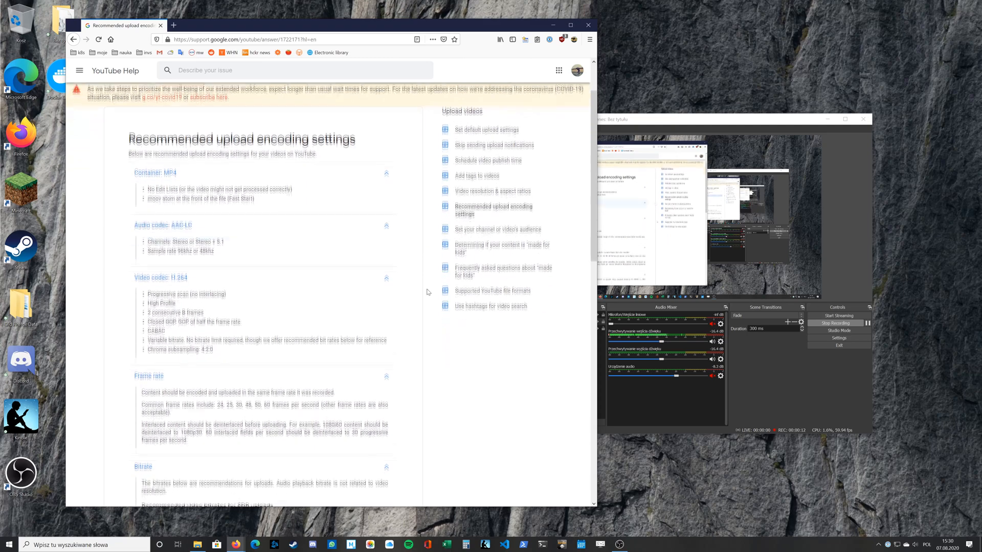
scroll("down", 3)
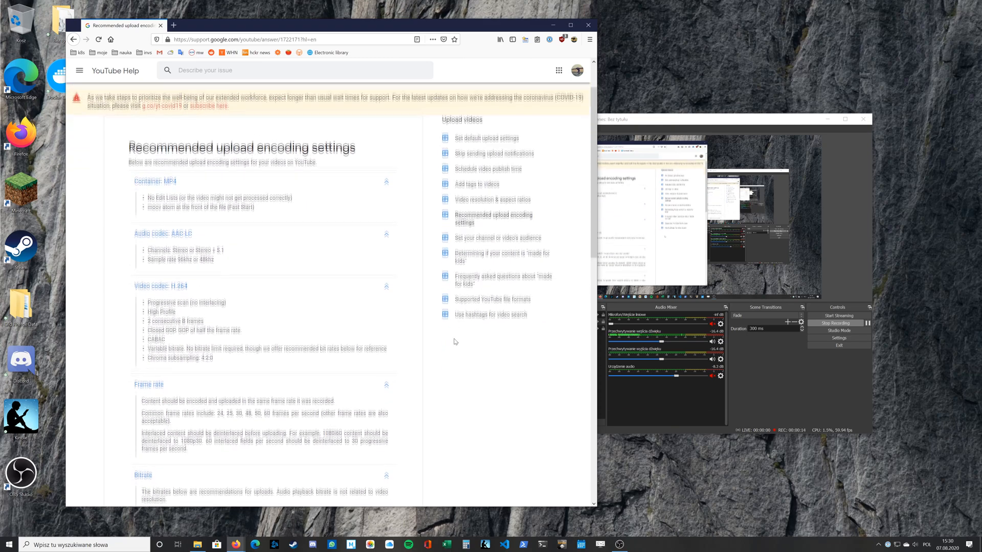
scroll("up", 3)
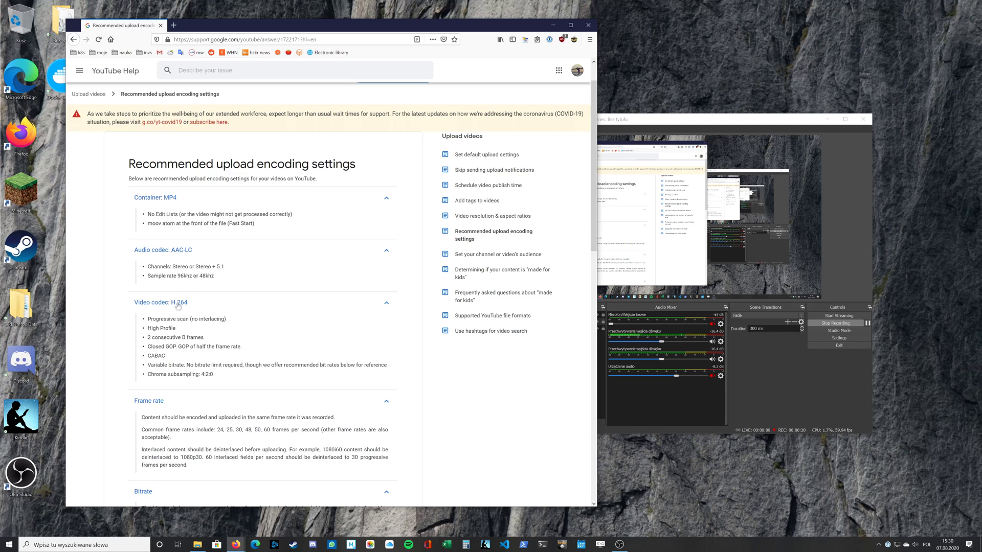
mouse_move(249, 317)
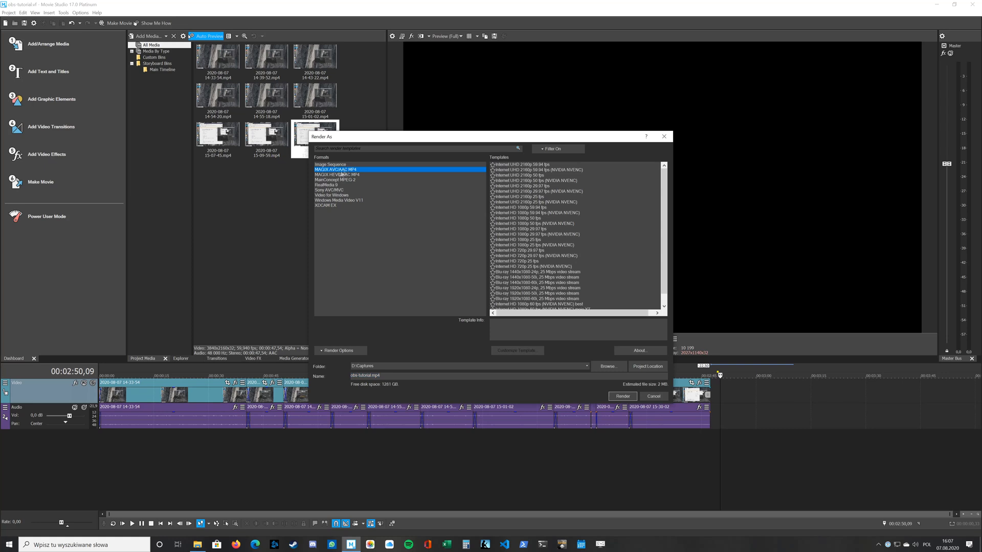
mouse_move(336, 174)
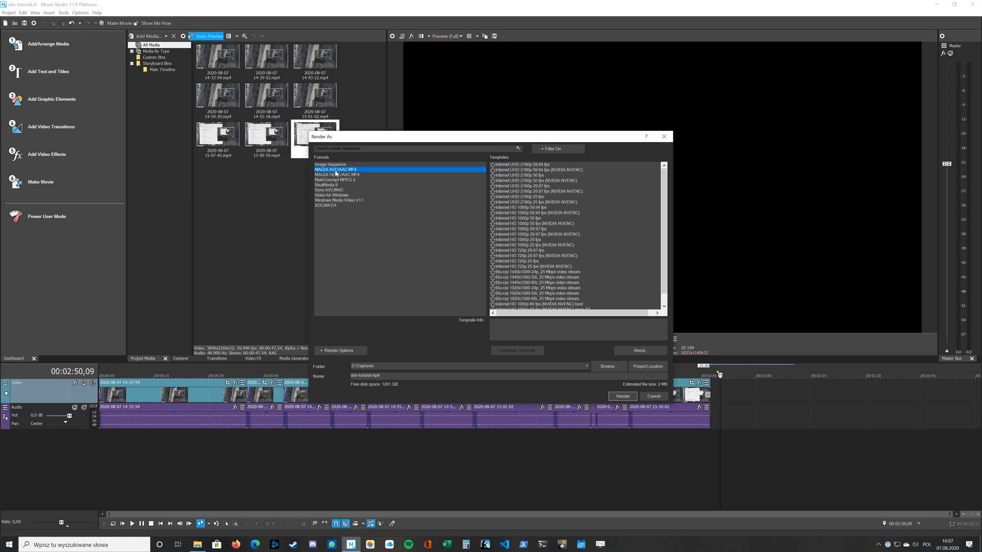
Step: Choose the 'Internet HD 1080p 60 fps (NVIDIA NVENC) moje YT' template and customize it
scroll("down", 3)
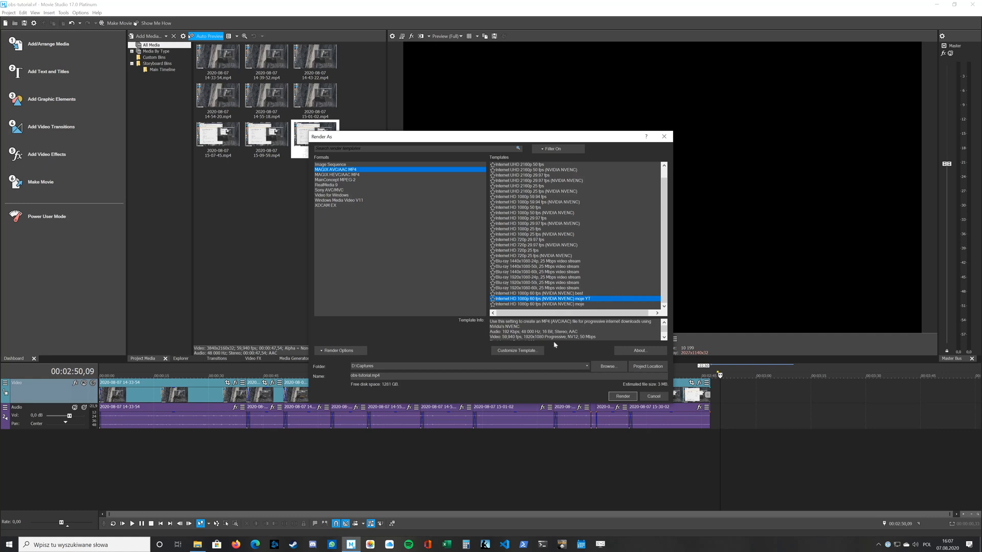
left_click(516, 350)
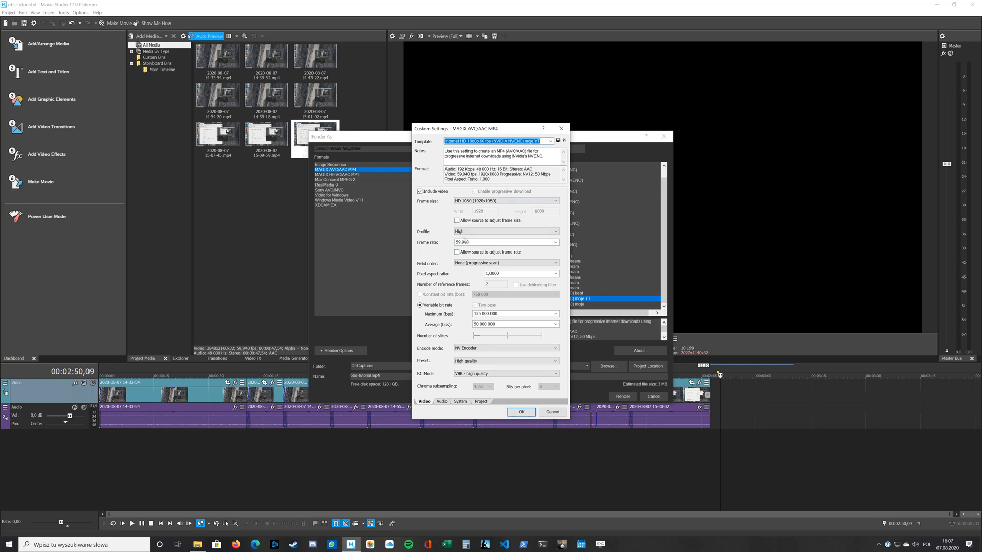
mouse_move(424, 208)
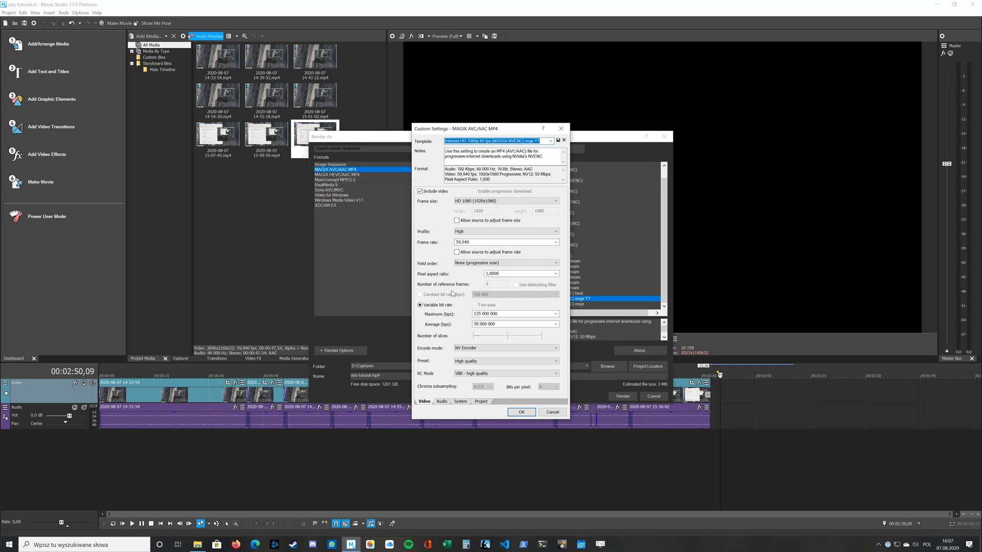
mouse_move(476, 331)
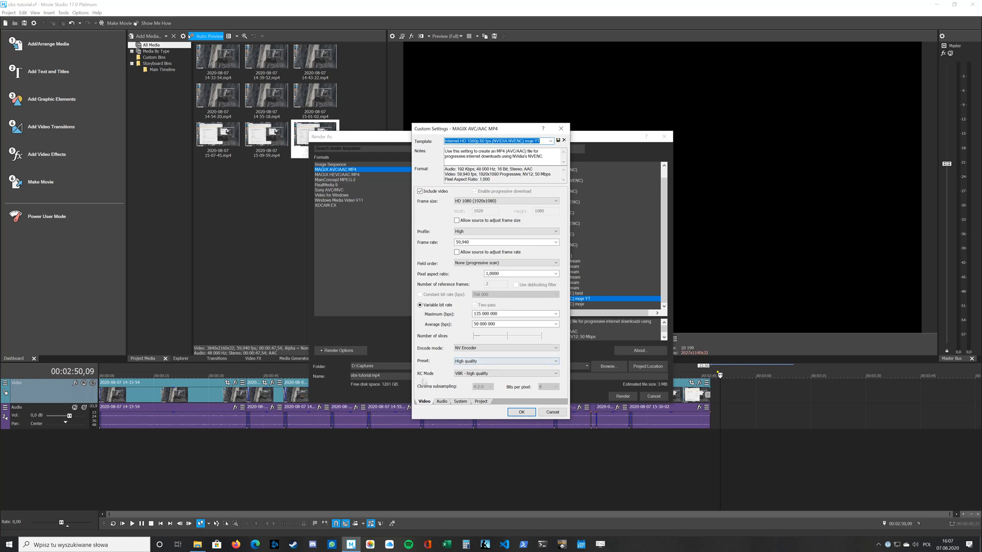
mouse_move(457, 383)
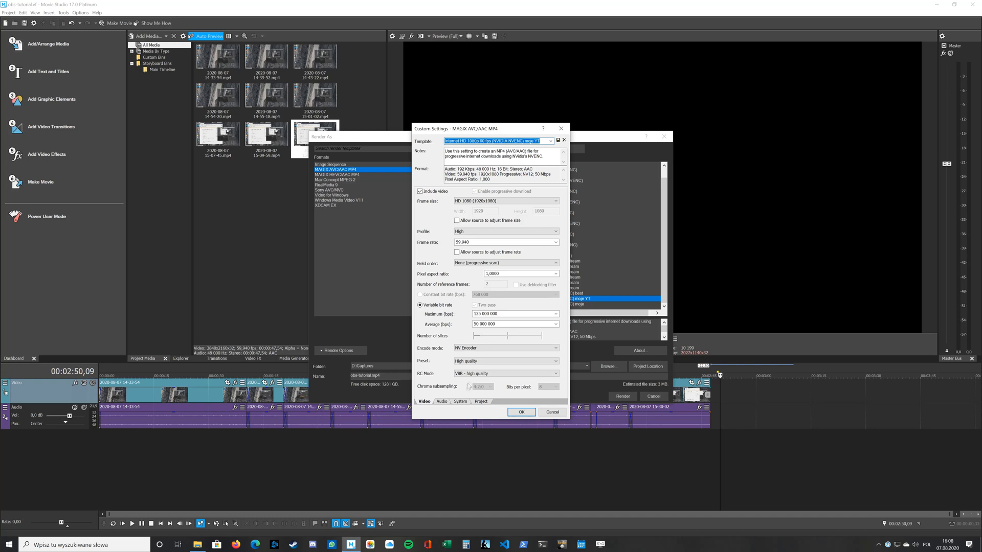
left_click(441, 400)
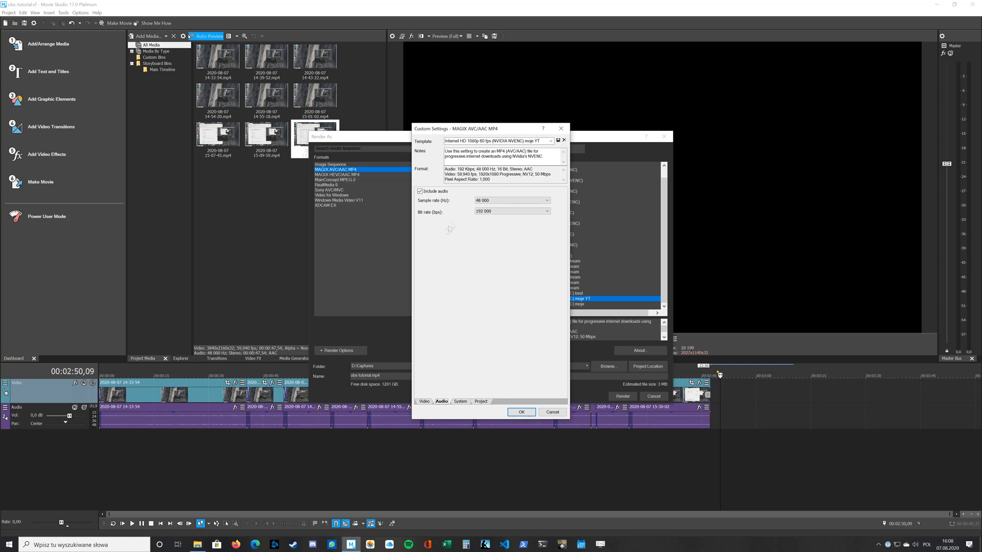
mouse_move(481, 220)
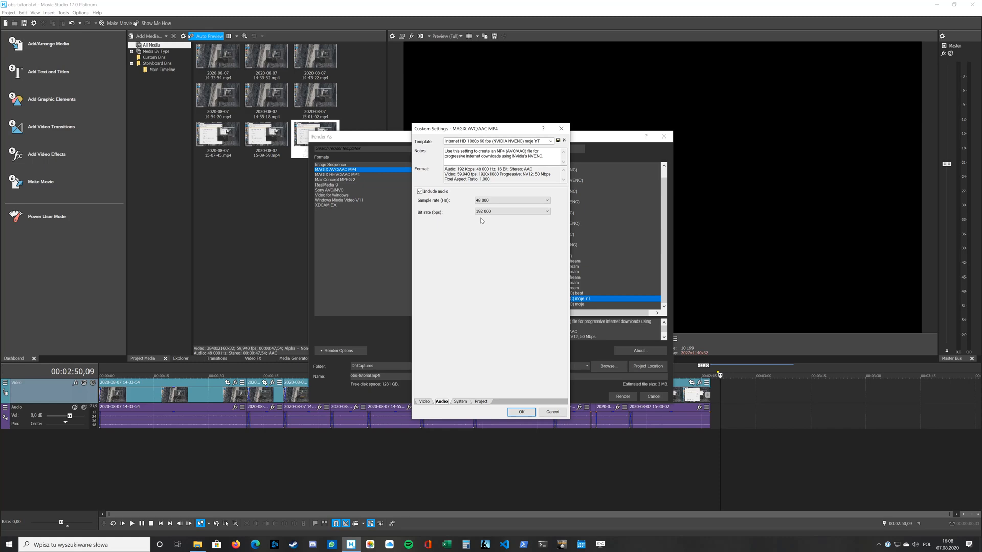
mouse_move(481, 239)
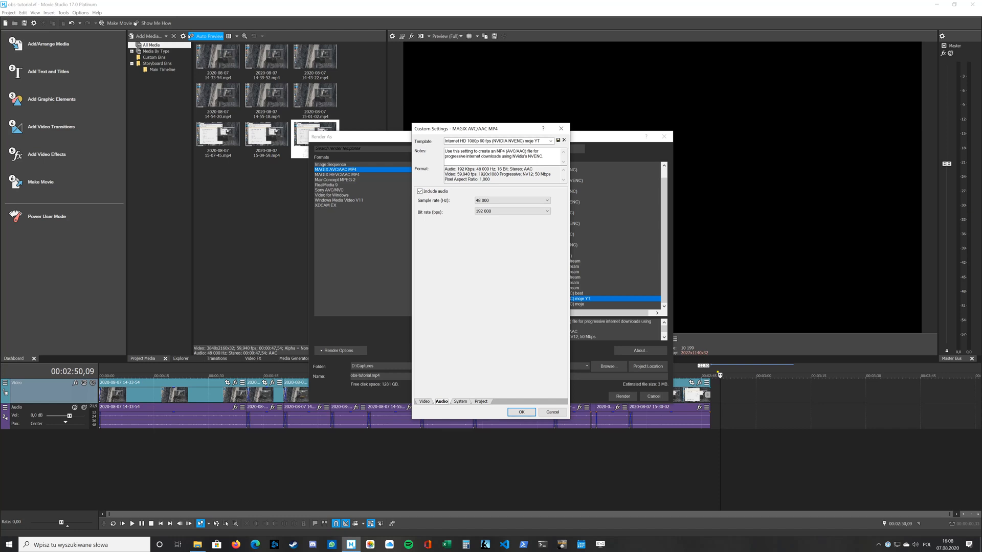
left_click(460, 401)
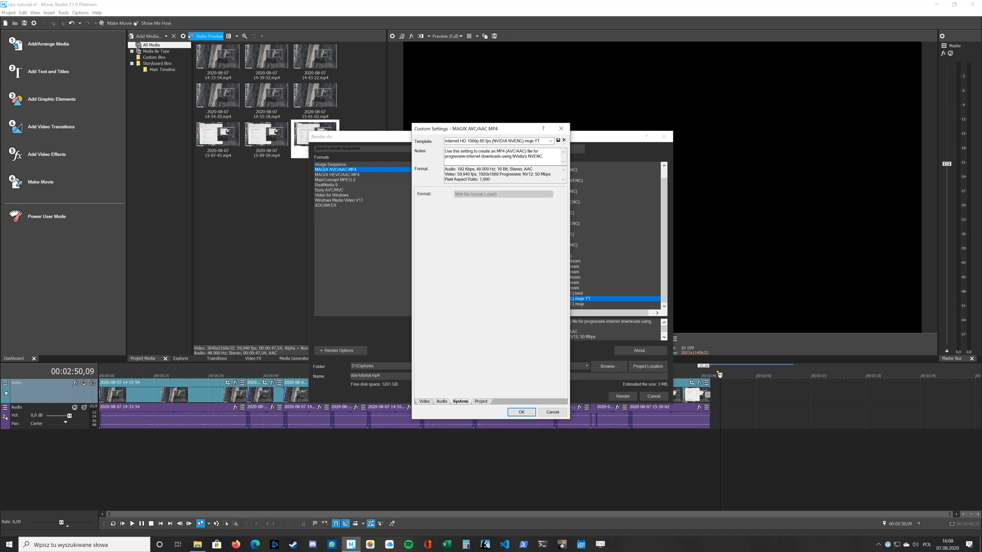
left_click(480, 401)
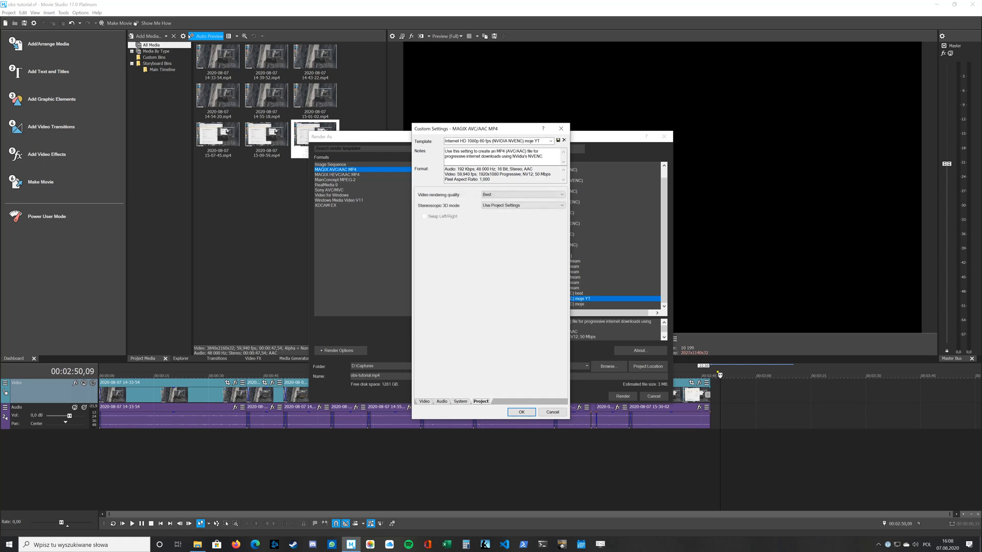
left_click(561, 140)
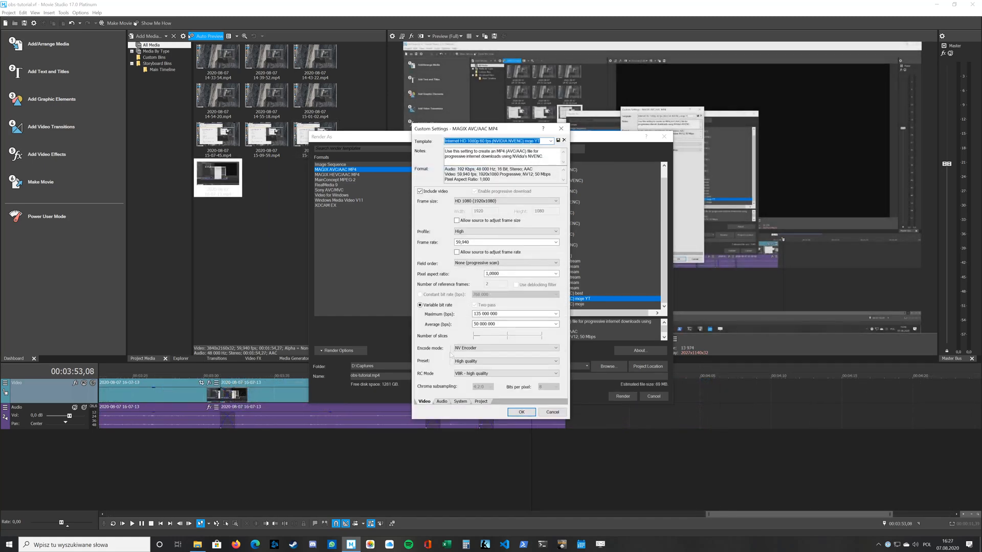
left_click(441, 401)
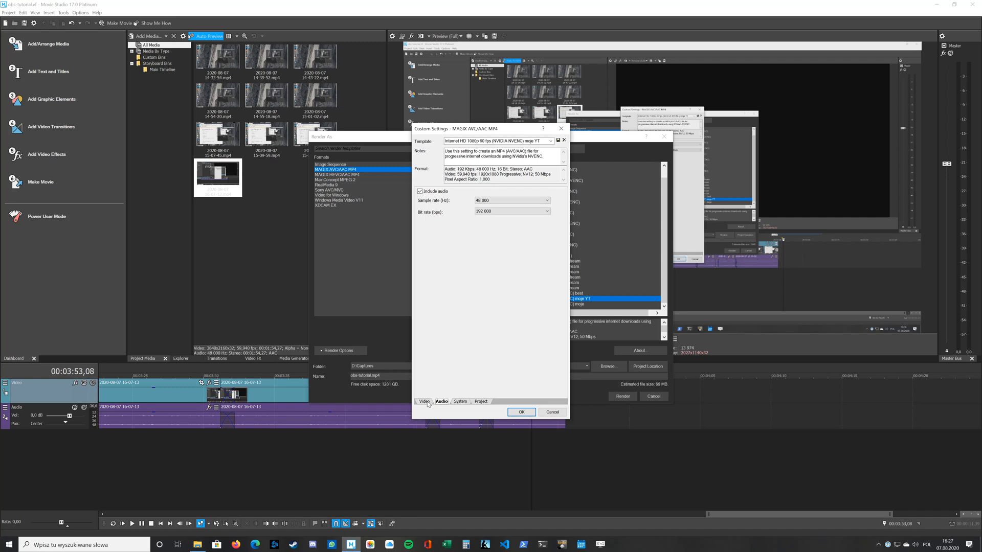
left_click(423, 400)
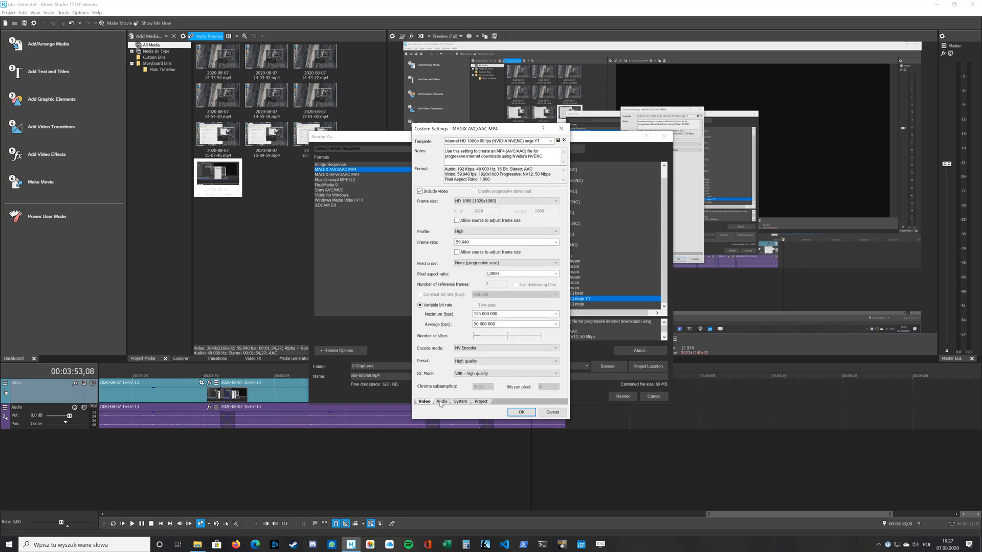
left_click(442, 401)
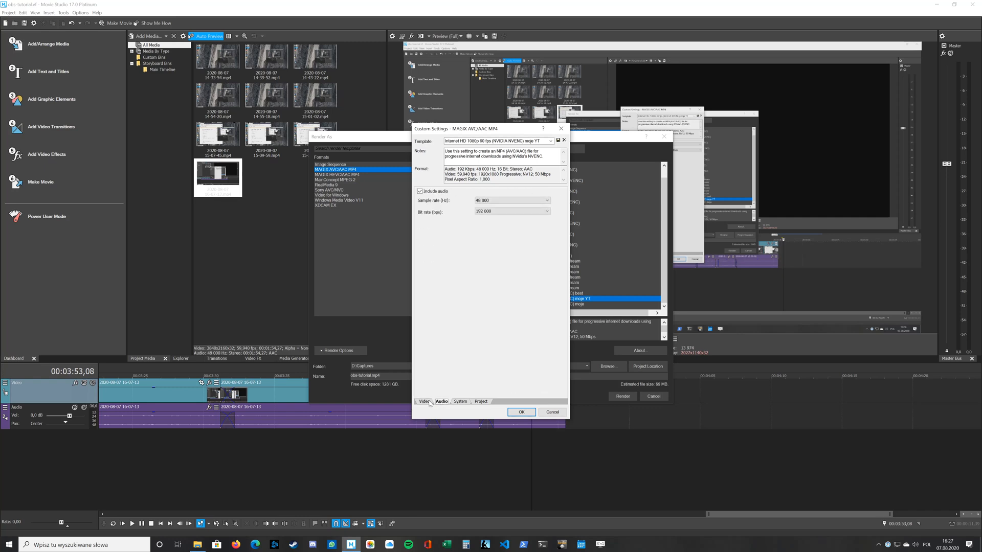
left_click(425, 401)
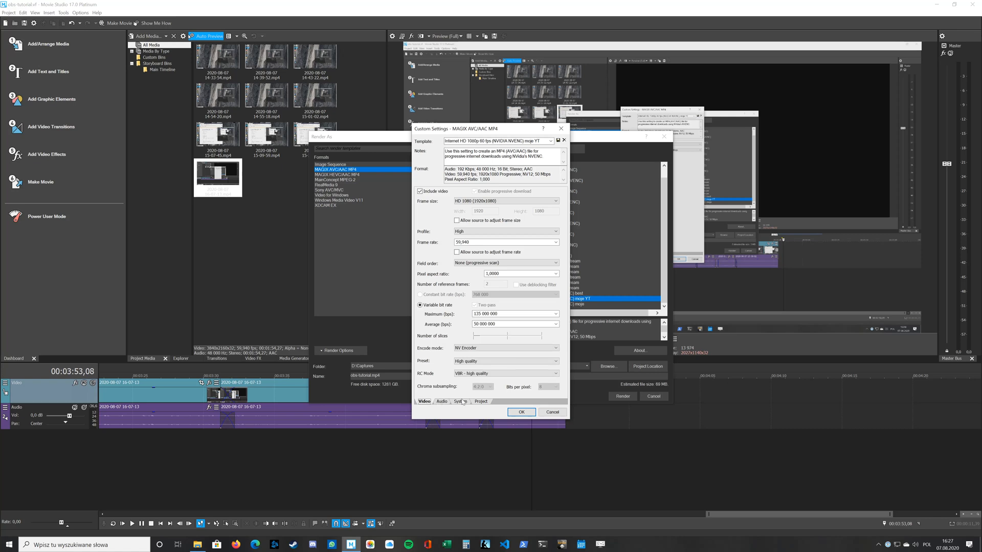
mouse_move(473, 394)
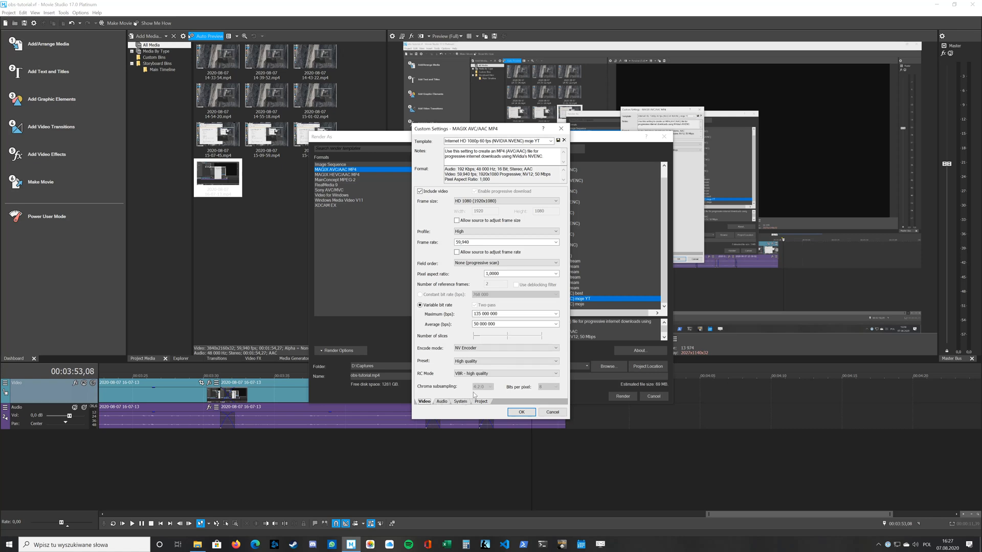